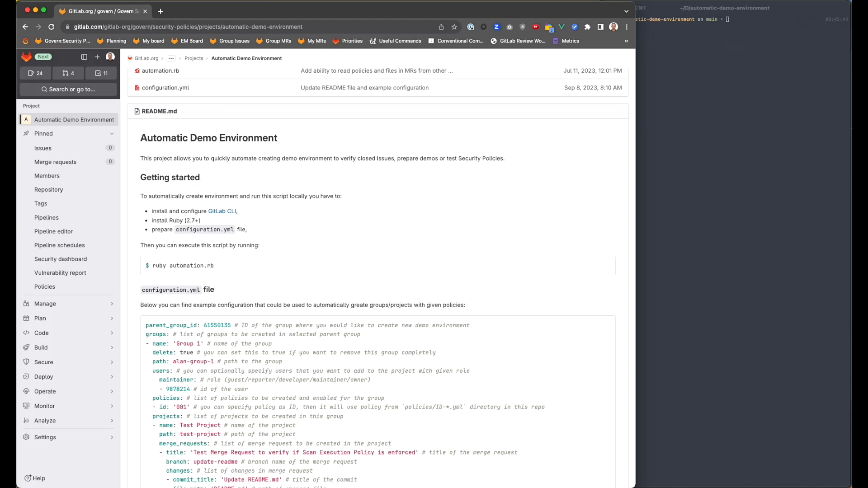
pyautogui.moveTo(547, 276)
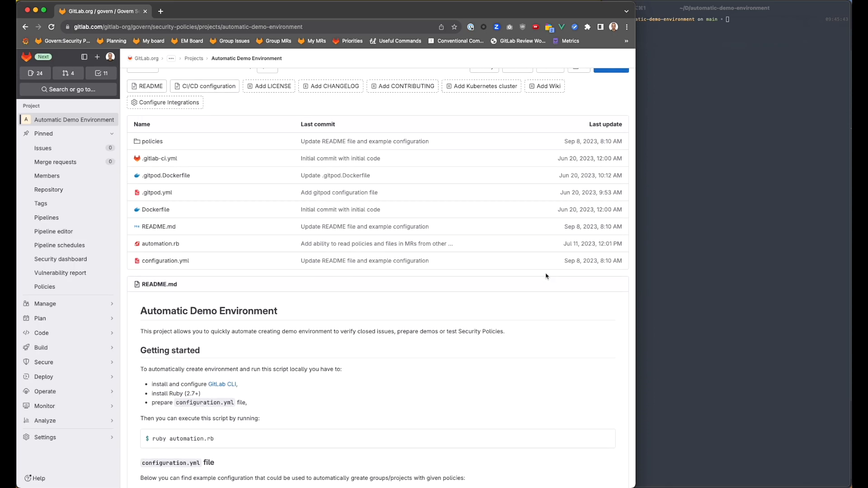
pyautogui.moveTo(553, 286)
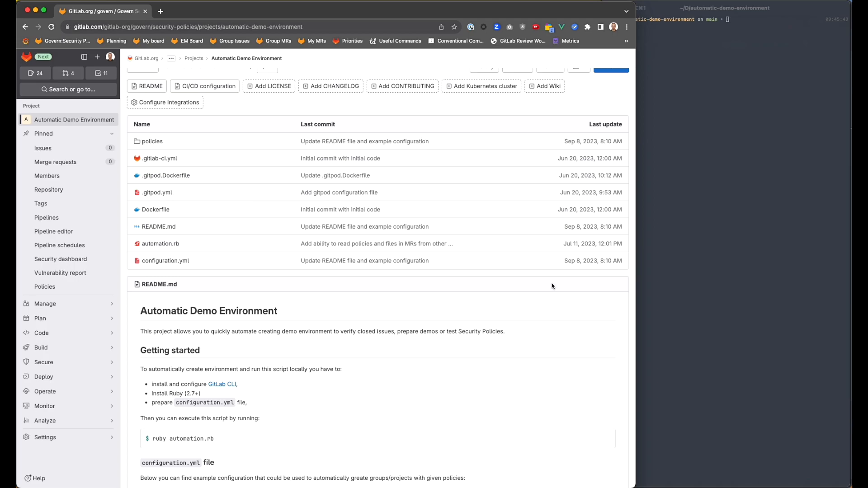
pyautogui.moveTo(250, 217)
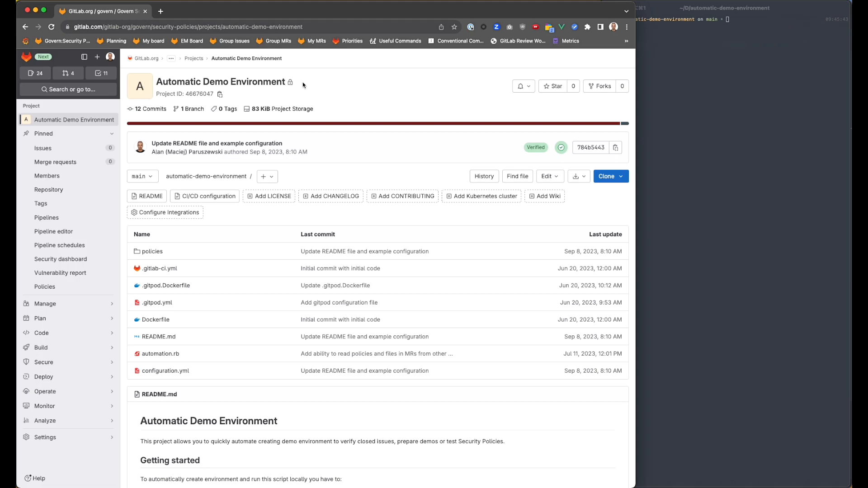
# Select parent group ID 61550135, then expand Group - Security Policies in the Sandbox group
pyautogui.scroll(-3)
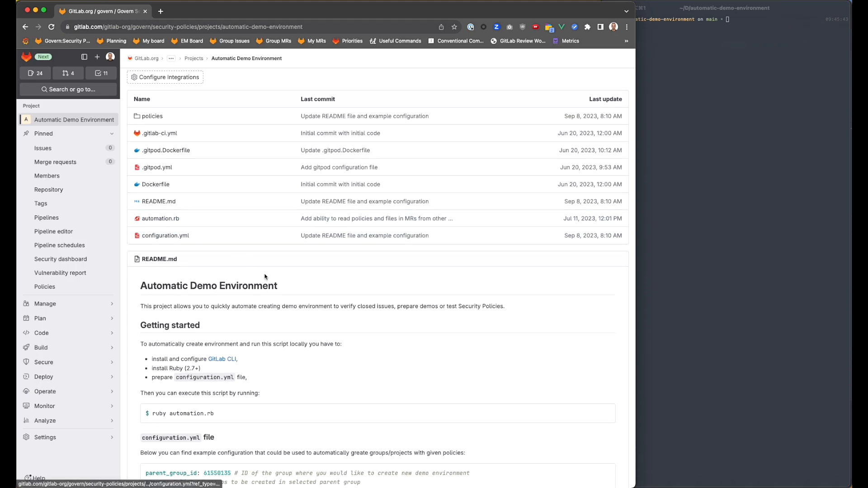
pyautogui.scroll(-3)
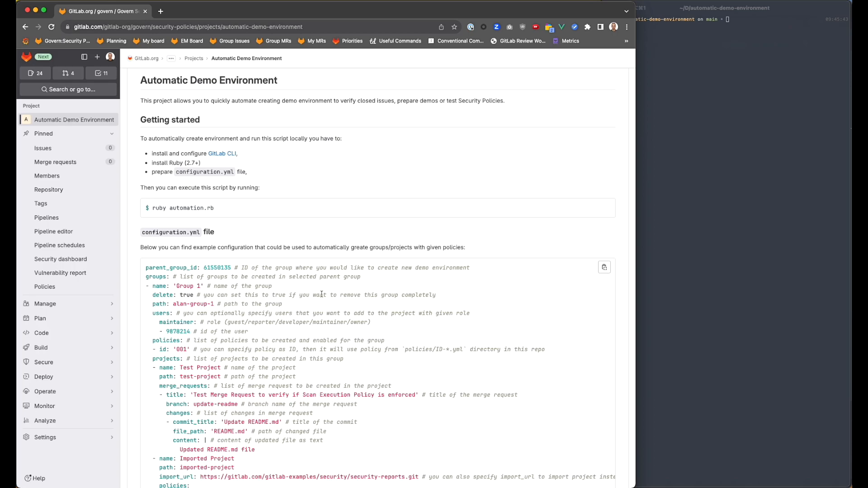
pyautogui.scroll(-3)
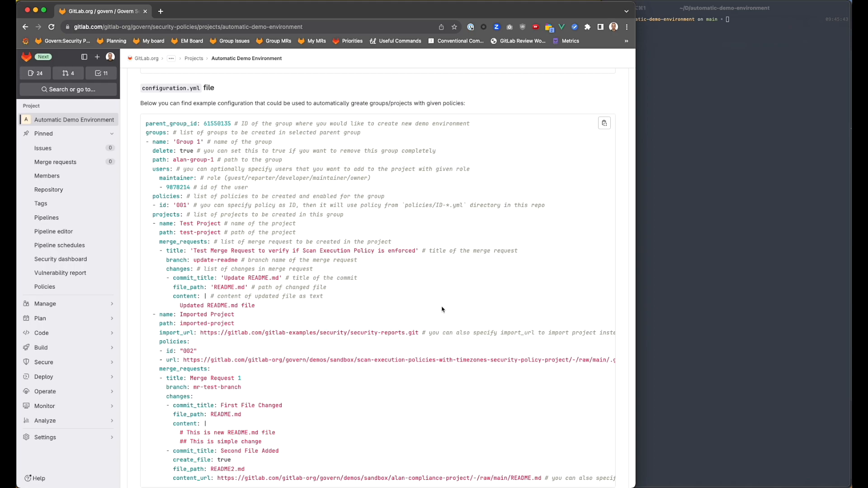
pyautogui.moveTo(447, 310)
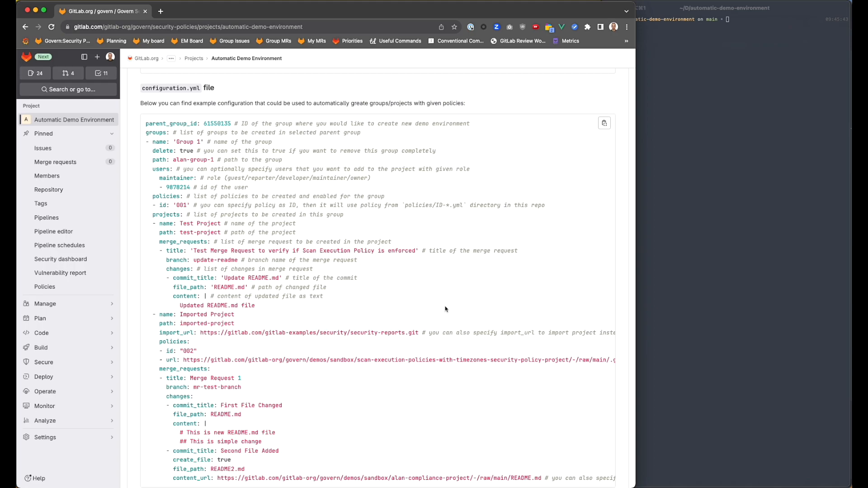
pyautogui.moveTo(431, 306)
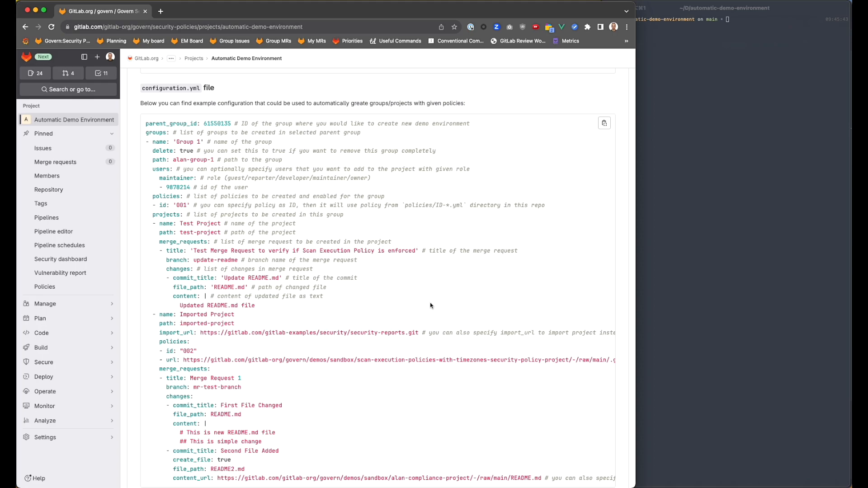
pyautogui.moveTo(436, 305)
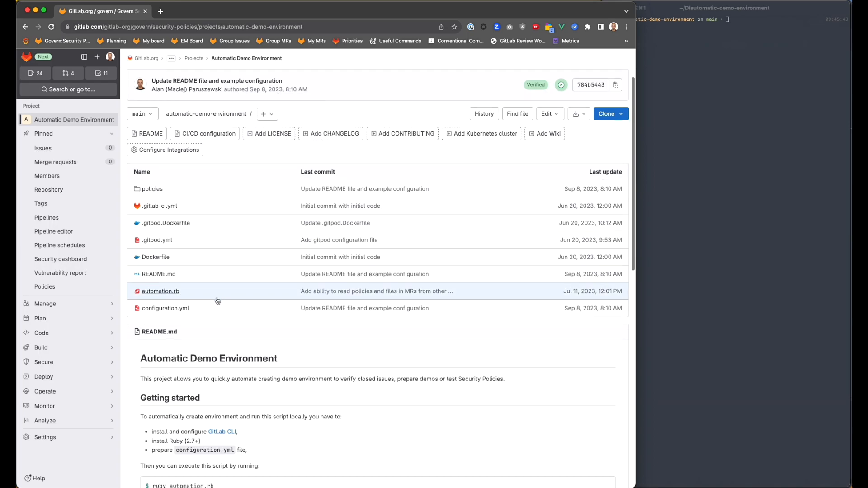
pyautogui.click(161, 291)
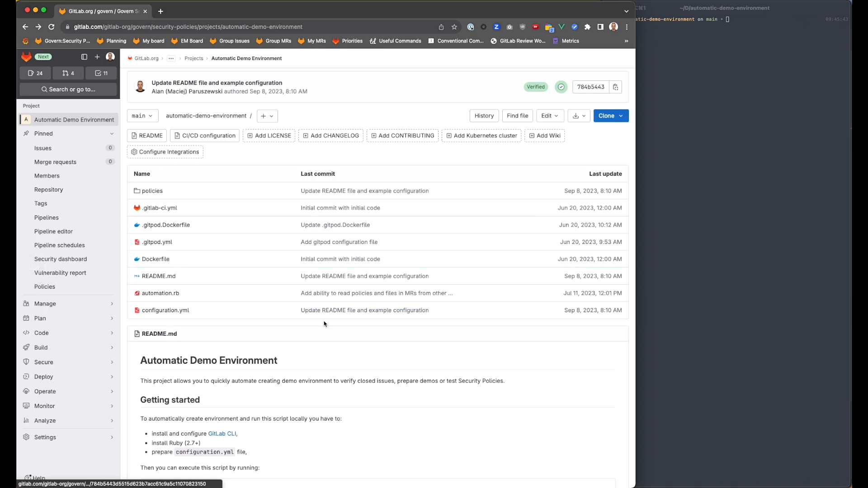
pyautogui.scroll(-3)
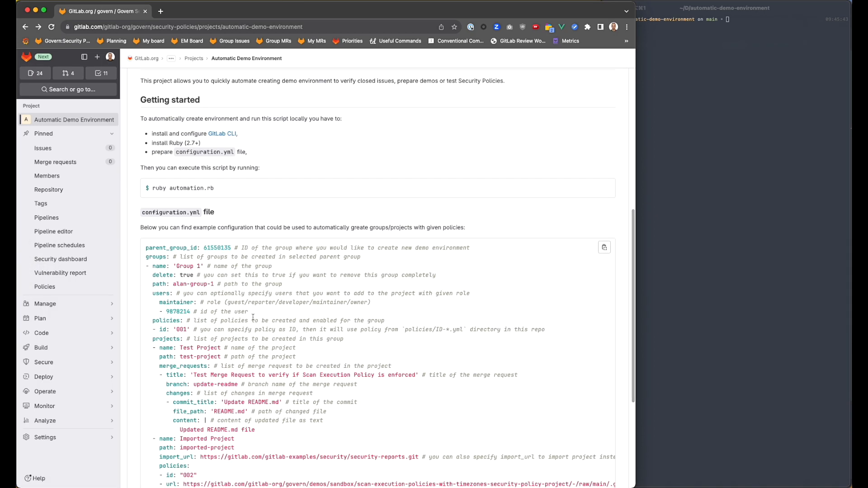
pyautogui.moveTo(345, 312)
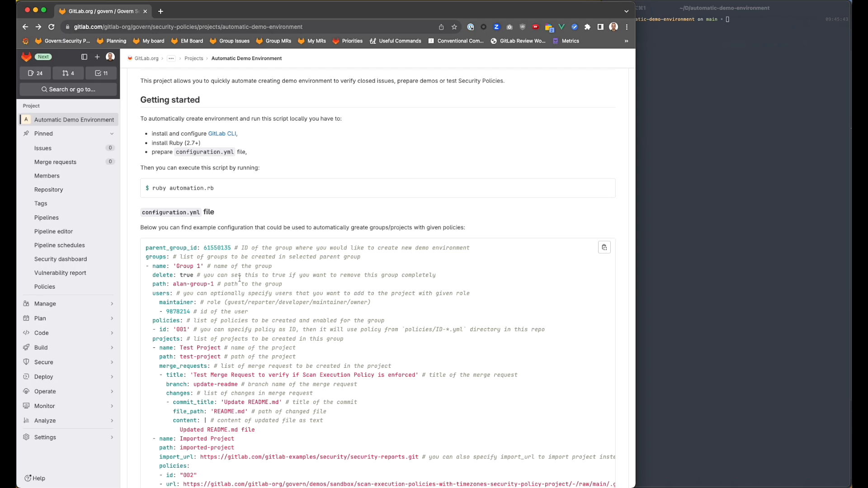
pyautogui.moveTo(212, 302)
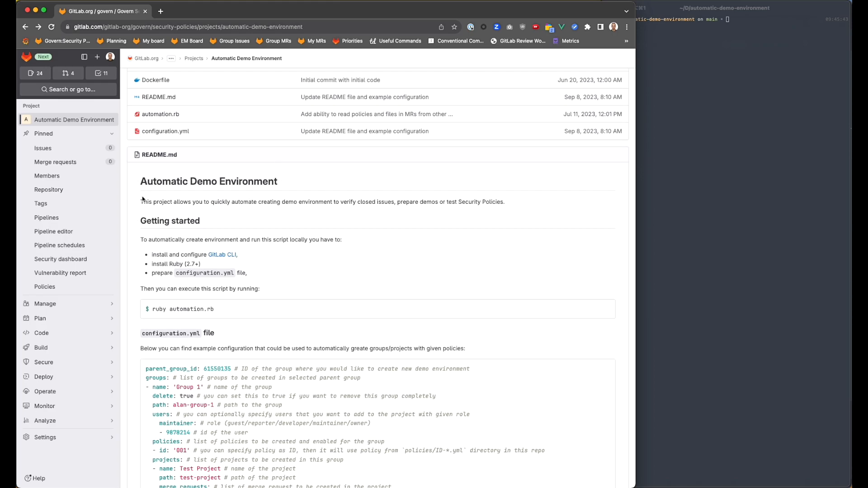
pyautogui.moveTo(127, 334)
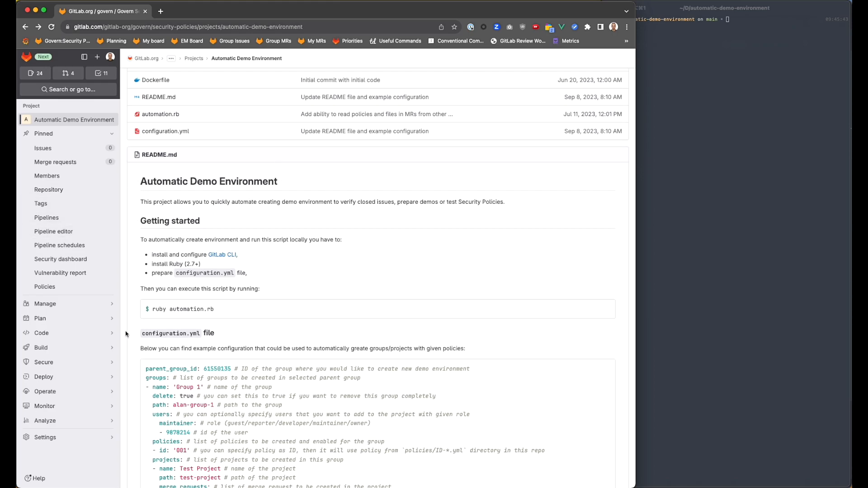
pyautogui.moveTo(216, 369)
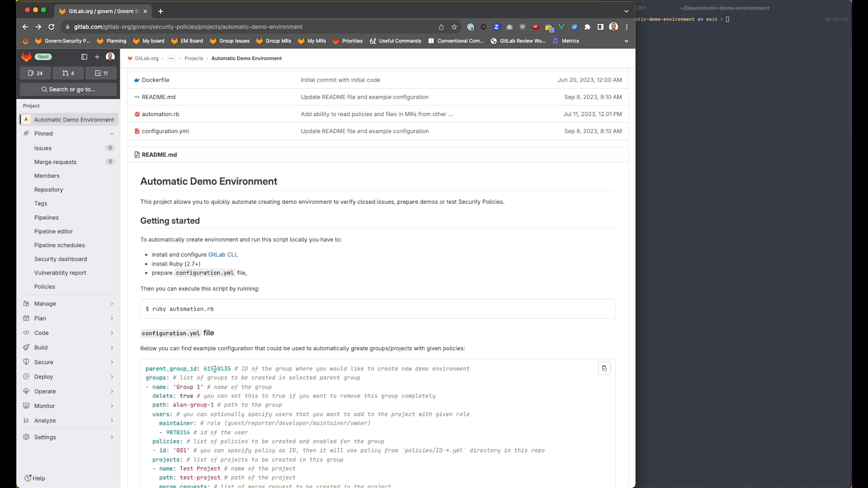
pyautogui.doubleClick(217, 369)
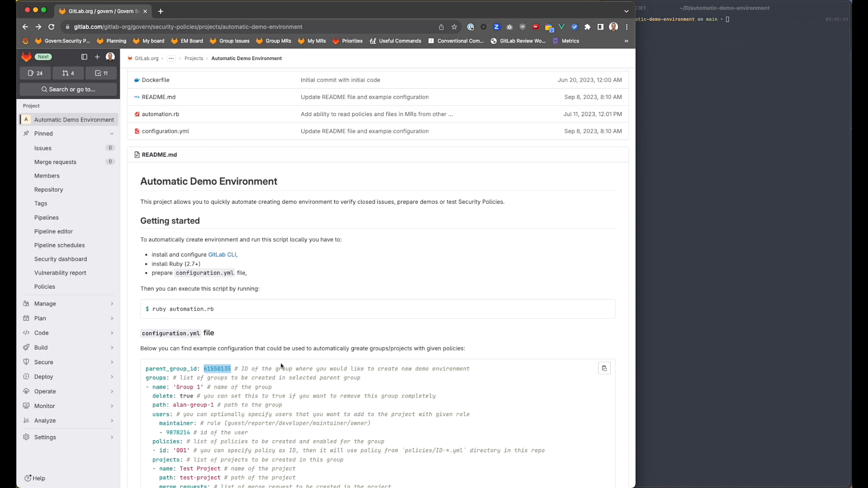
pyautogui.moveTo(313, 224)
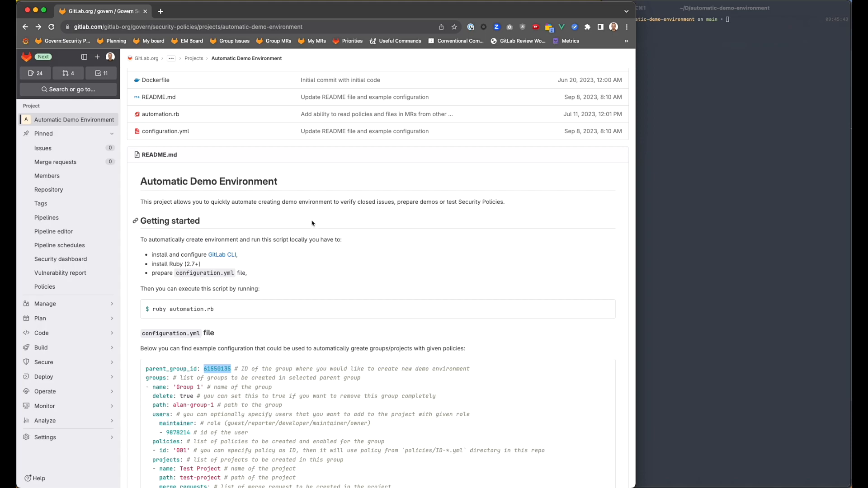
pyautogui.click(162, 11)
pyautogui.write('gitlab.com/gitlab-org/govern/demos/sandbox')
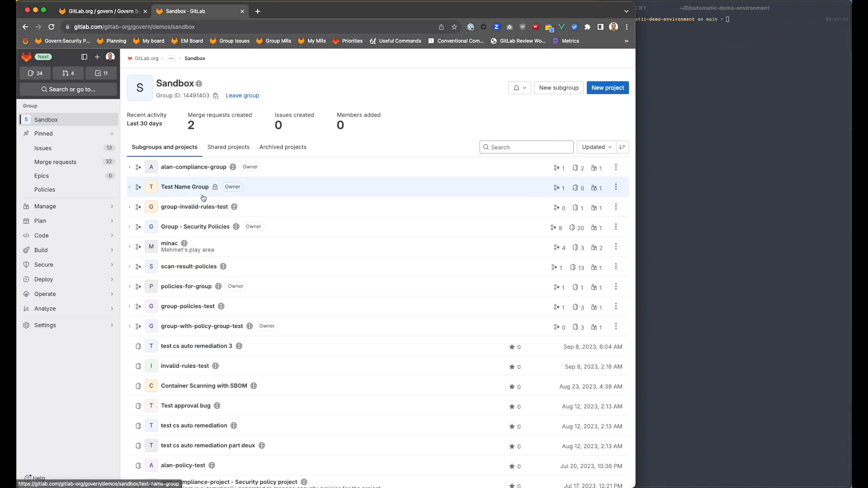
pyautogui.moveTo(215, 181)
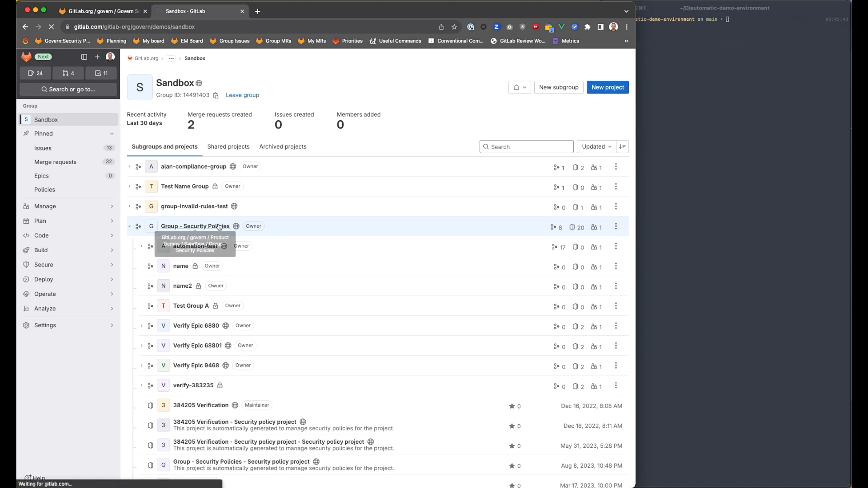
pyautogui.click(195, 227)
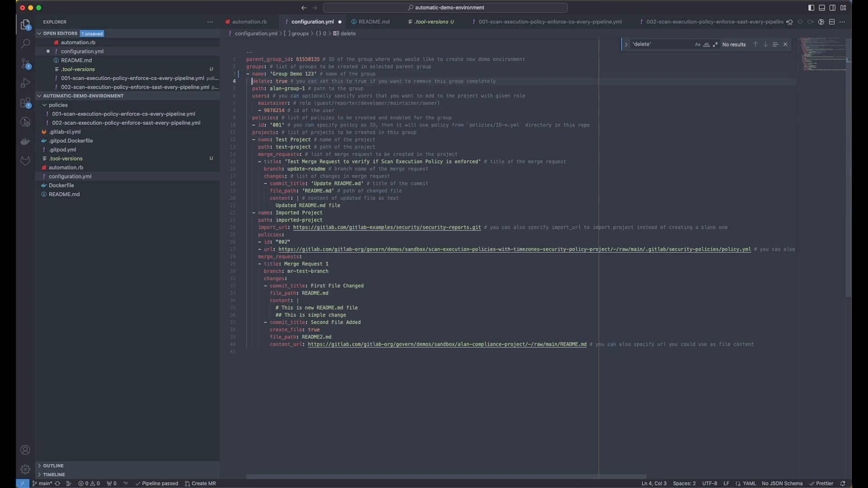
# Set delete to false and replace path alan-group-1 with group-demo-123 in configuration.yml
pyautogui.write('f')
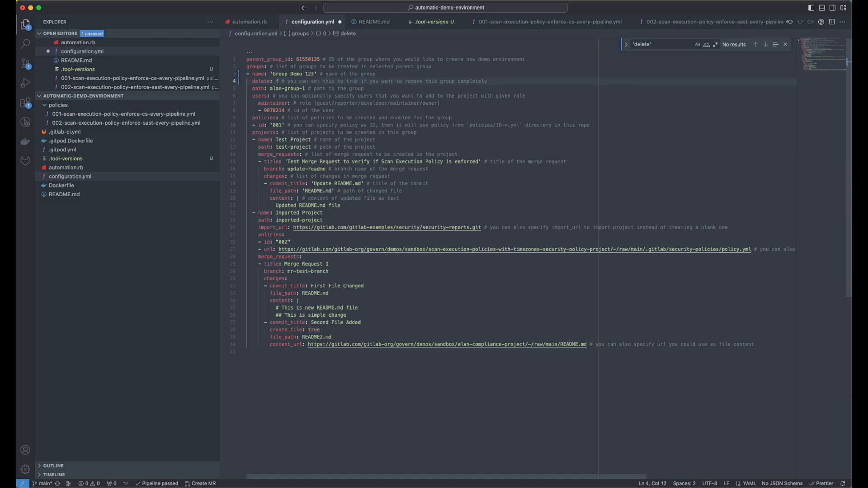
pyautogui.write('alse')
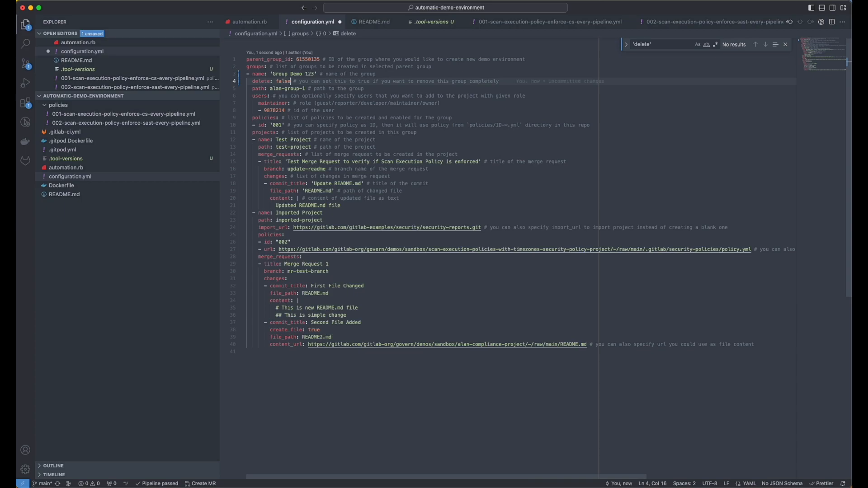
pyautogui.doubleClick(286, 88)
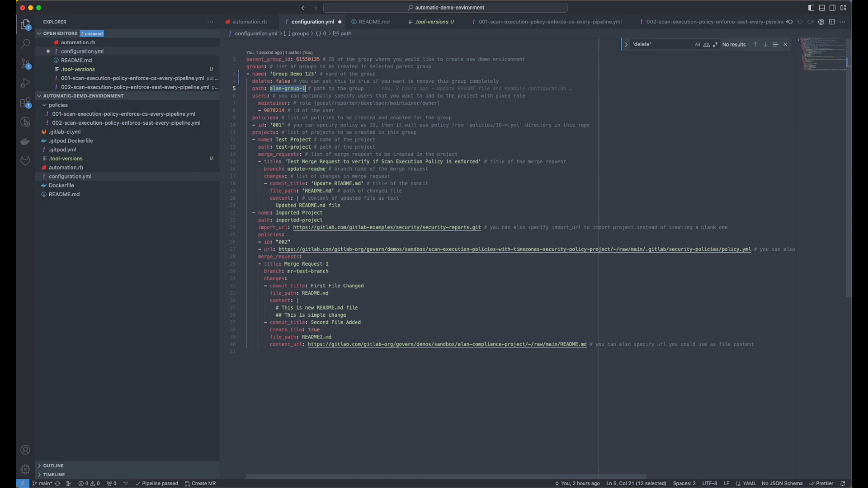
pyautogui.write('group-demo-123')
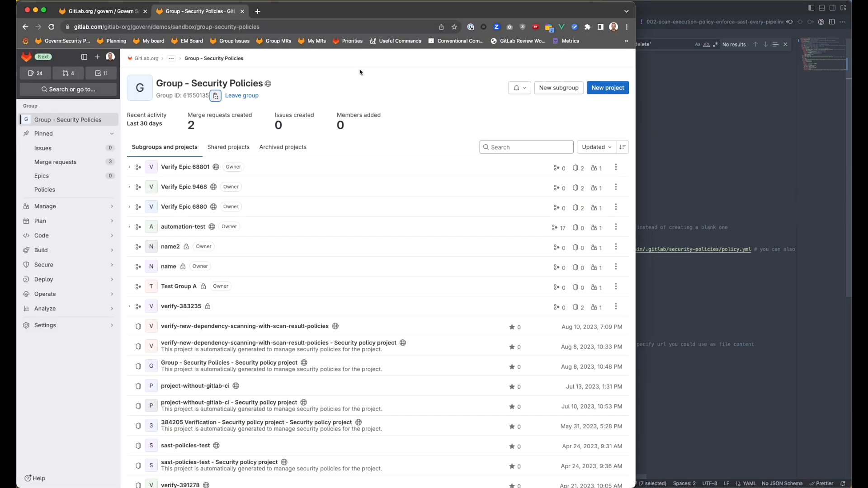
pyautogui.write('alan.c')
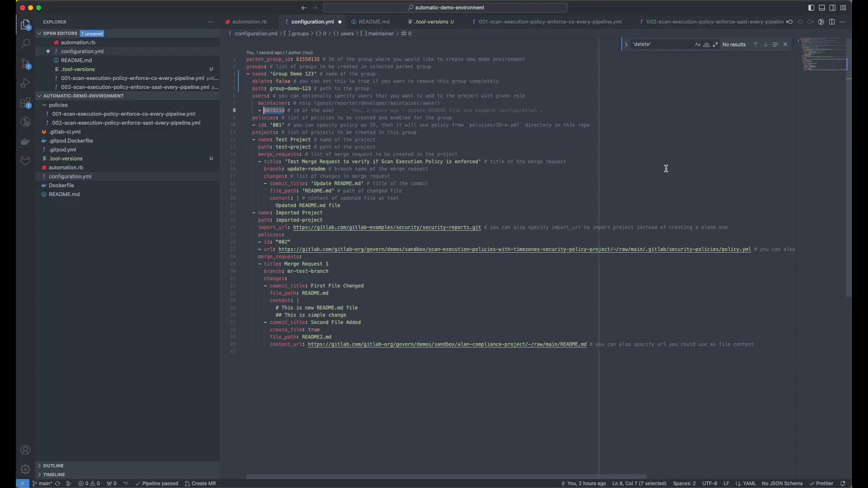
pyautogui.click(303, 139)
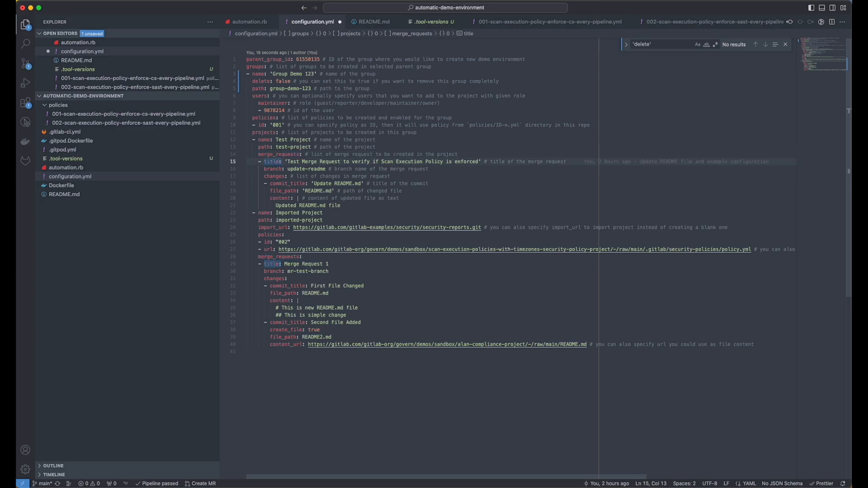
pyautogui.click(305, 176)
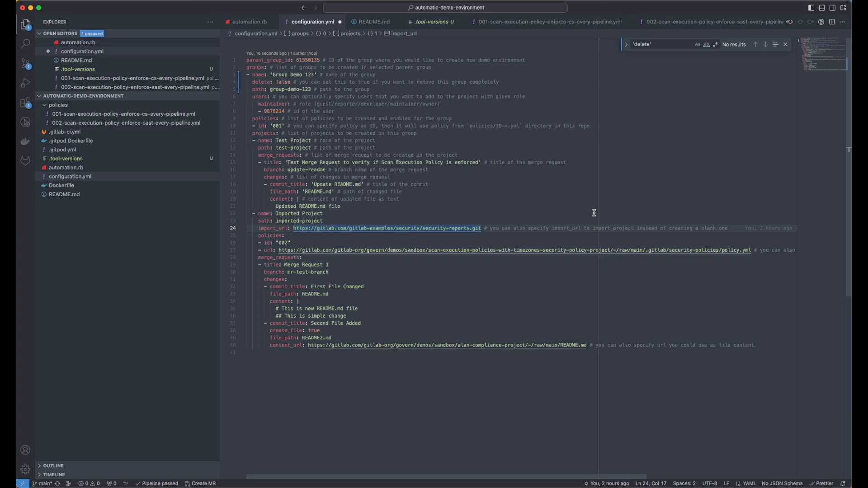
pyautogui.moveTo(583, 213)
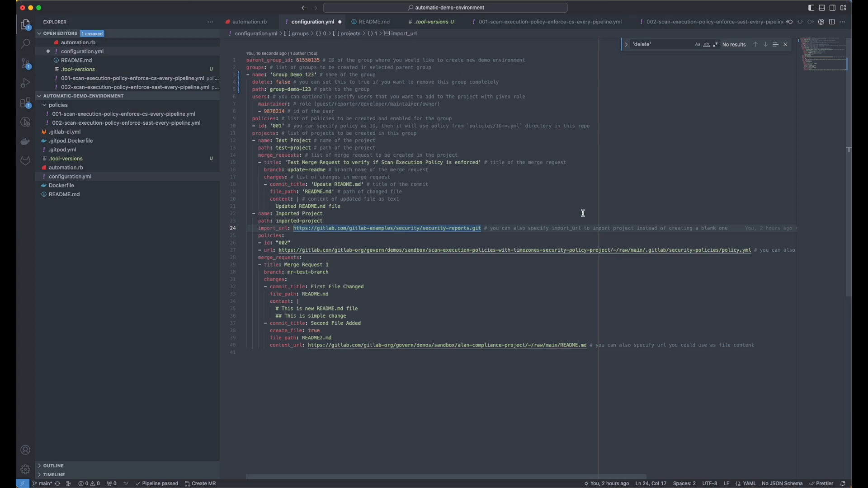
pyautogui.moveTo(567, 219)
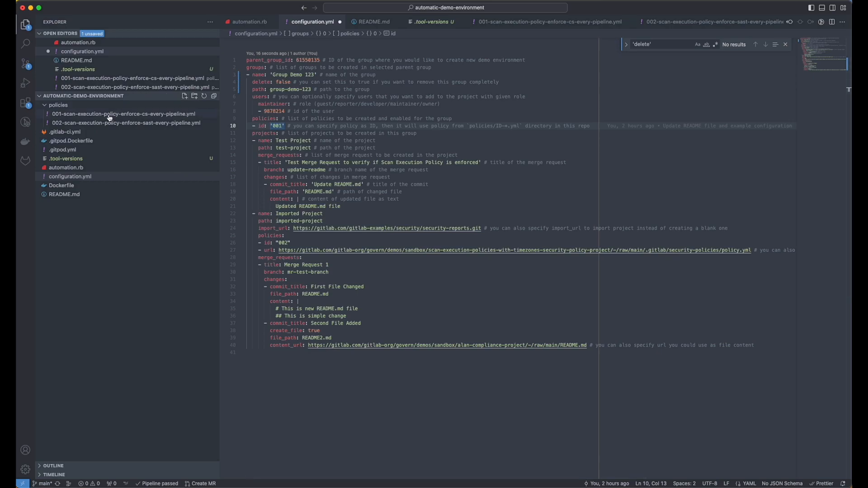
pyautogui.moveTo(92, 117)
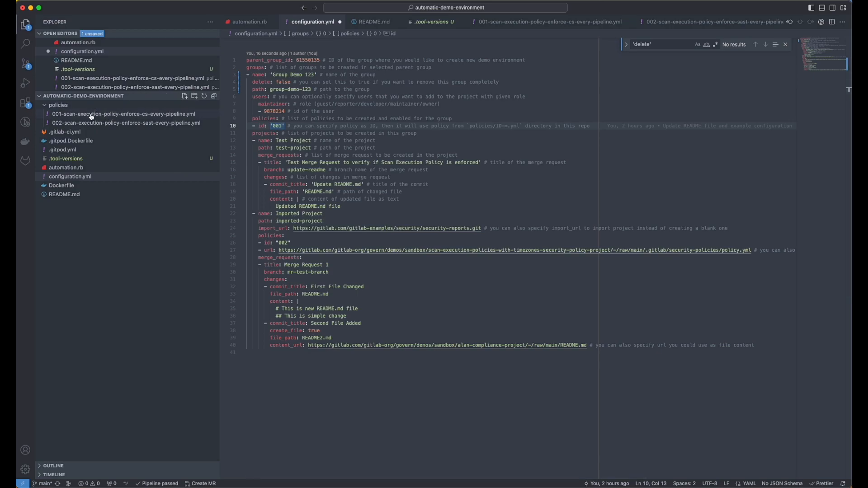
pyautogui.click(113, 114)
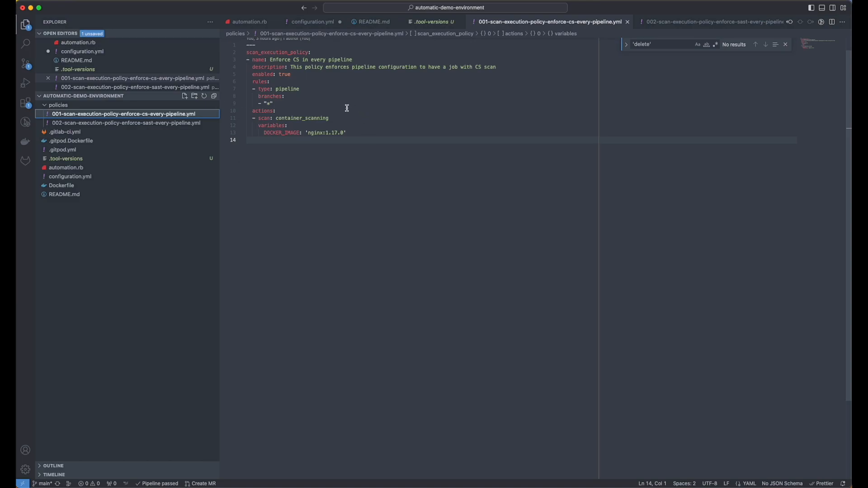
pyautogui.moveTo(351, 132)
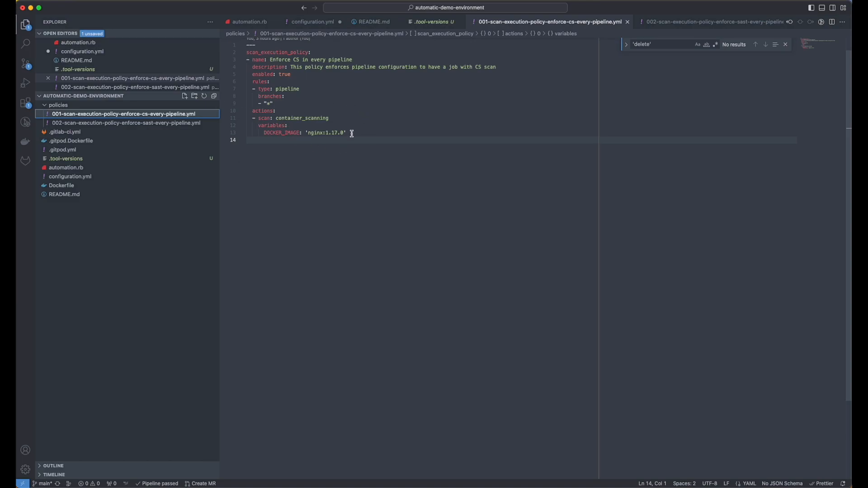
pyautogui.moveTo(93, 135)
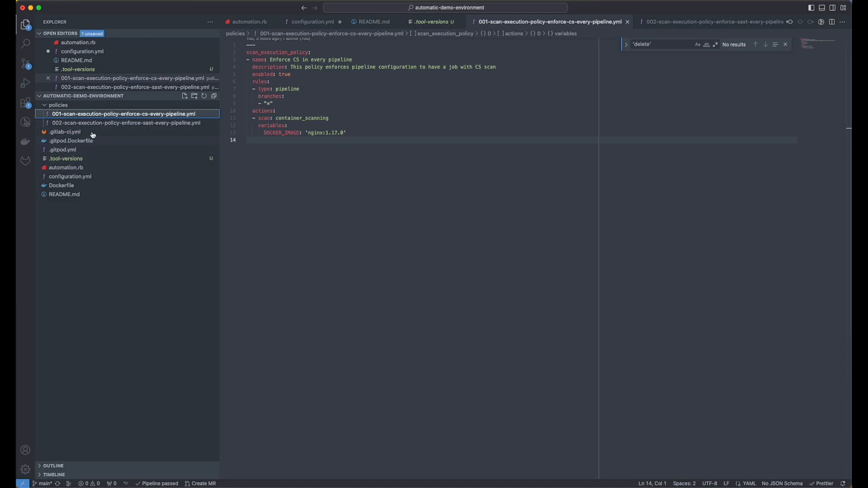
pyautogui.click(125, 122)
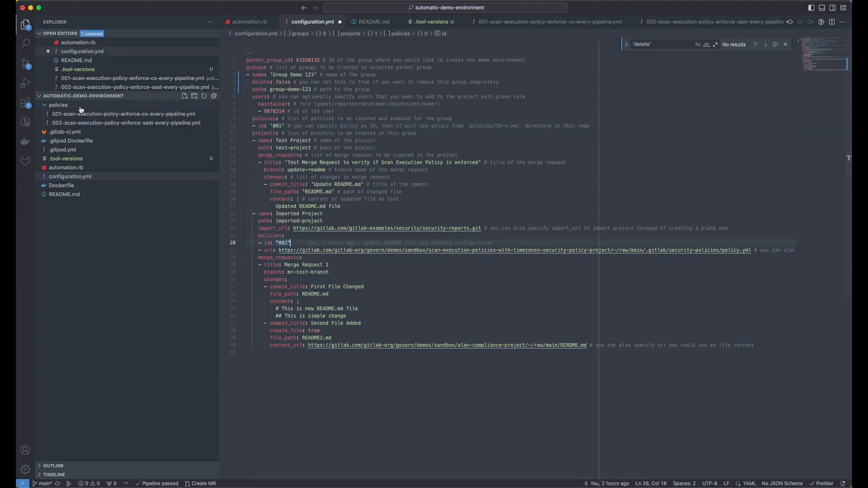
pyautogui.moveTo(282, 297)
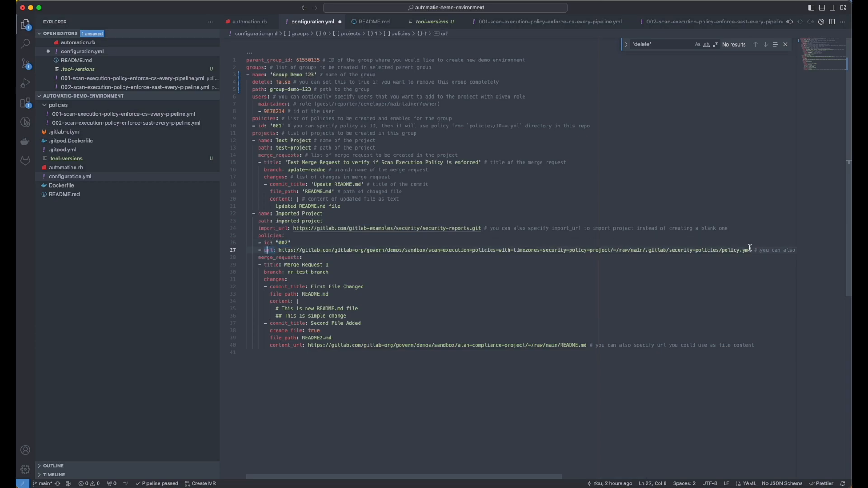
pyautogui.moveTo(752, 247)
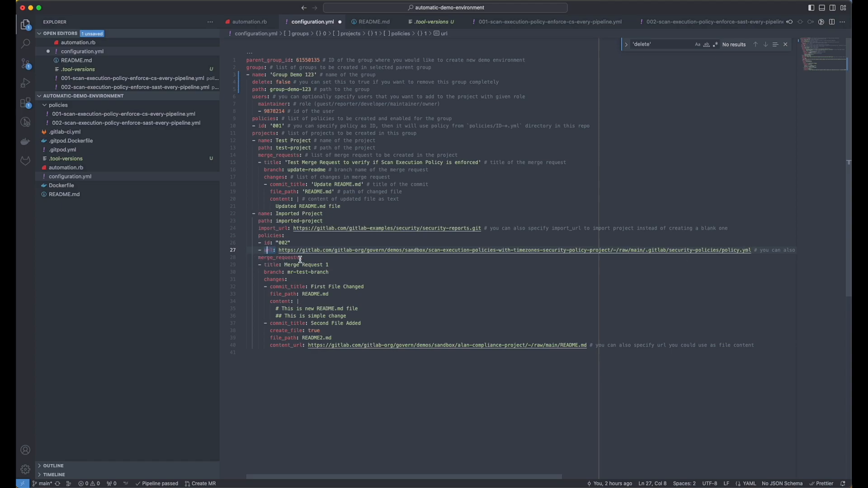
pyautogui.moveTo(315, 298)
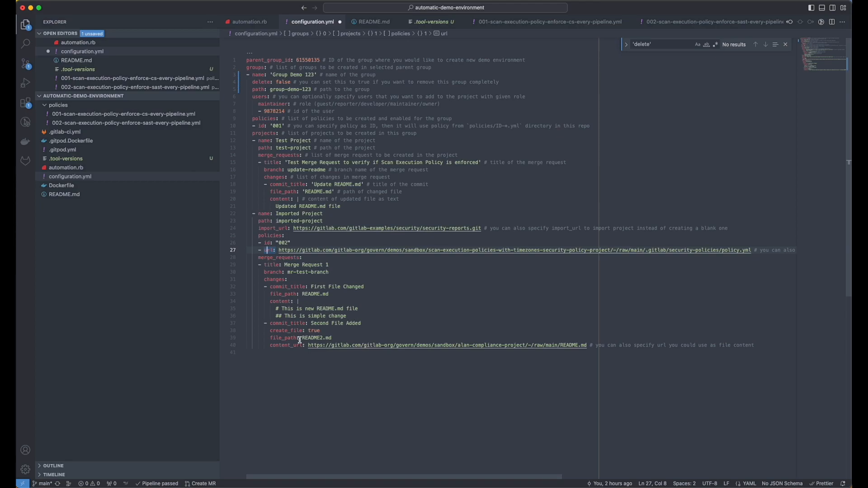
pyautogui.moveTo(606, 353)
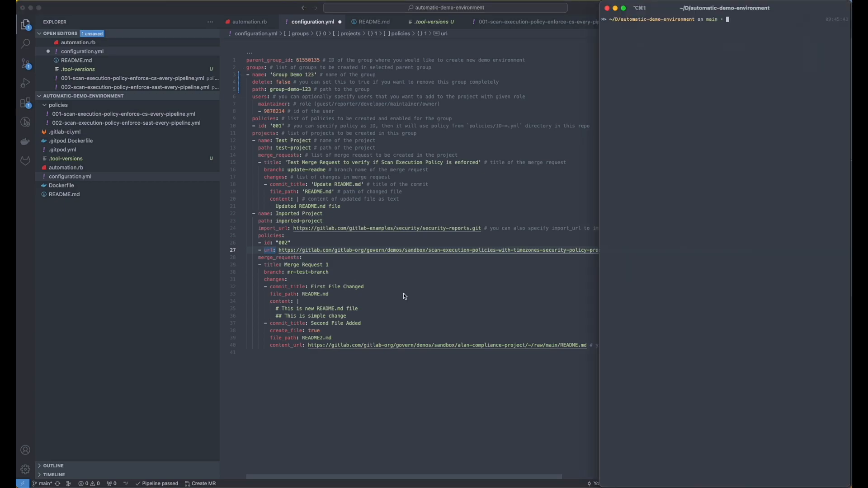
# Show README.md's Getting started instructions and bring the Terminal to the front
pyautogui.click(371, 22)
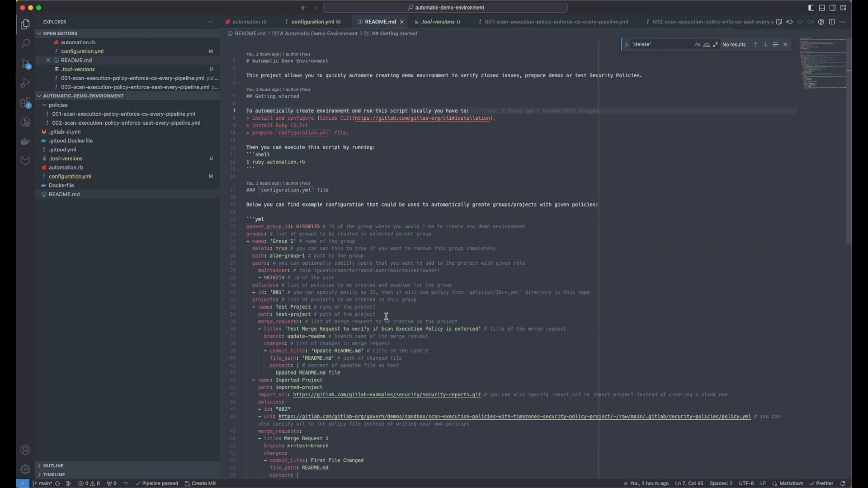
pyautogui.moveTo(406, 119)
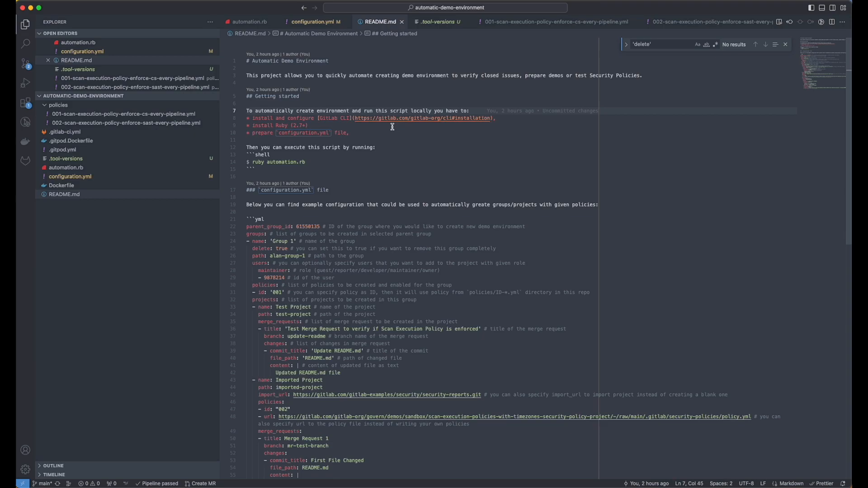
pyautogui.moveTo(641, 107)
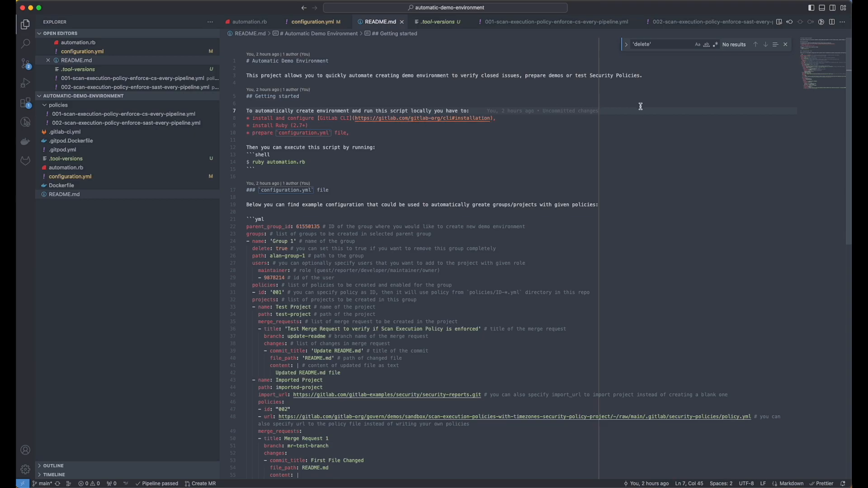
pyautogui.moveTo(249, 143)
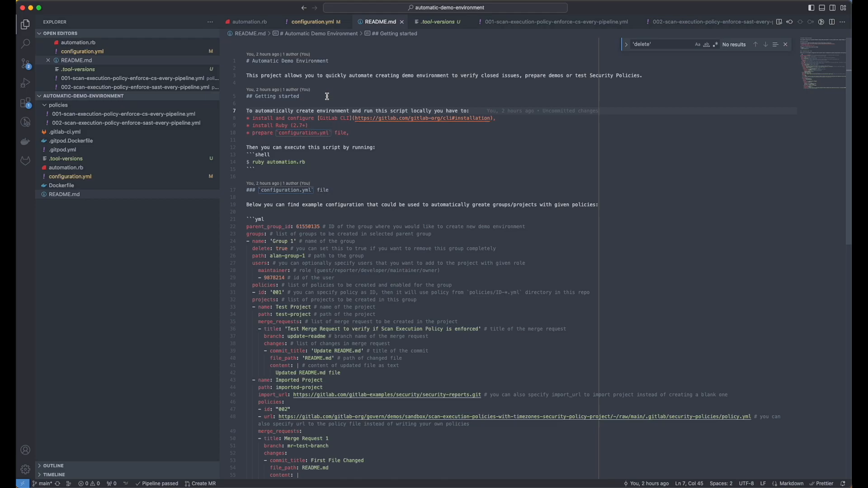
pyautogui.click(307, 22)
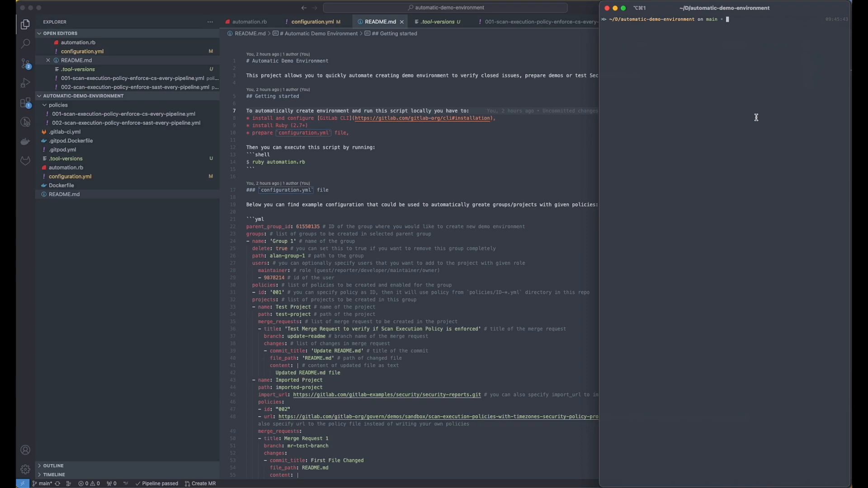
# Run 'ruby automation.rb' to generate Group Demo 123 and its projects
pyautogui.write('ruby automation.rb')
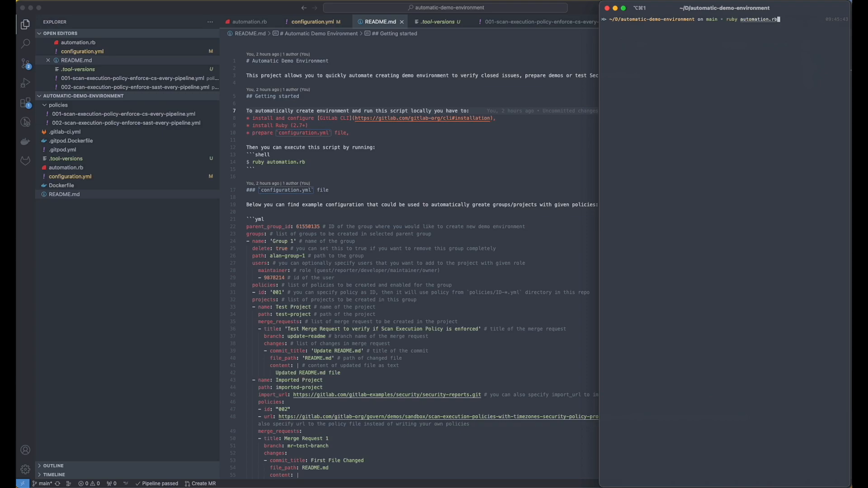
pyautogui.press('Return')
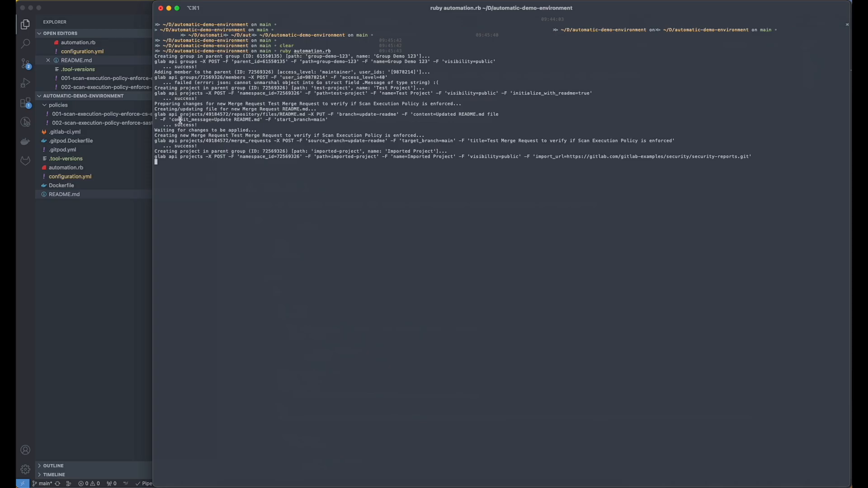
pyautogui.moveTo(269, 132)
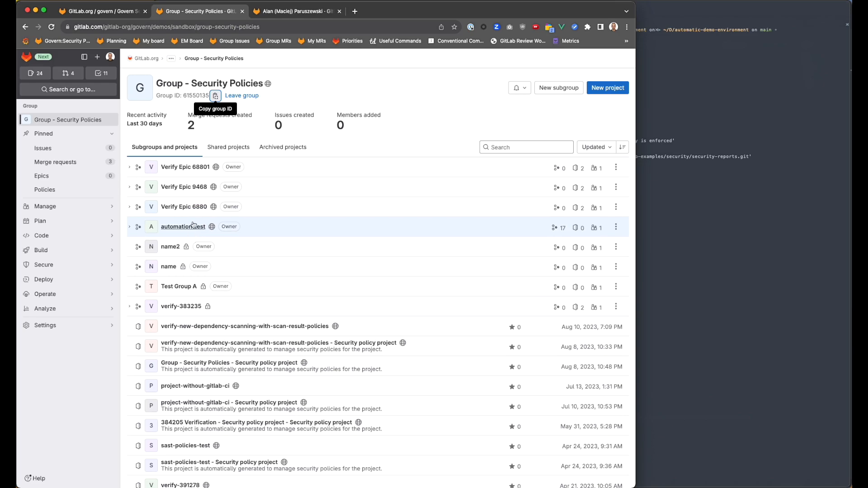
# Reload the group list and open Test Project inside Group Demo 123
pyautogui.click(184, 227)
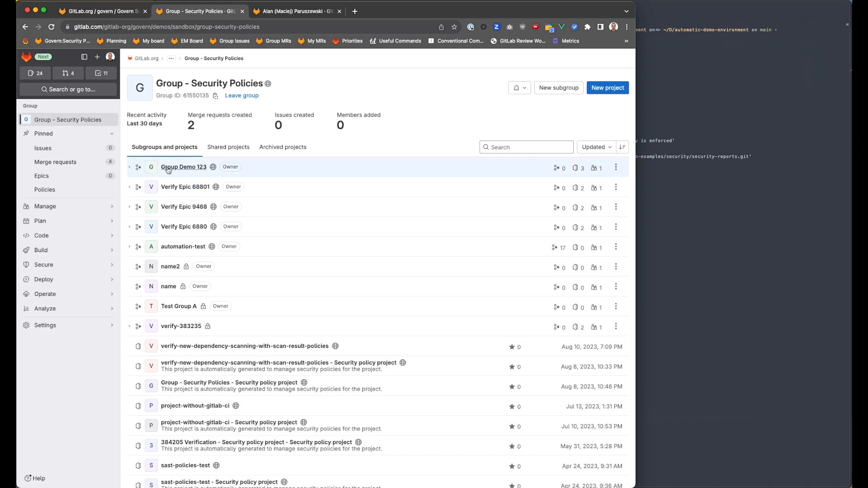
pyautogui.click(183, 166)
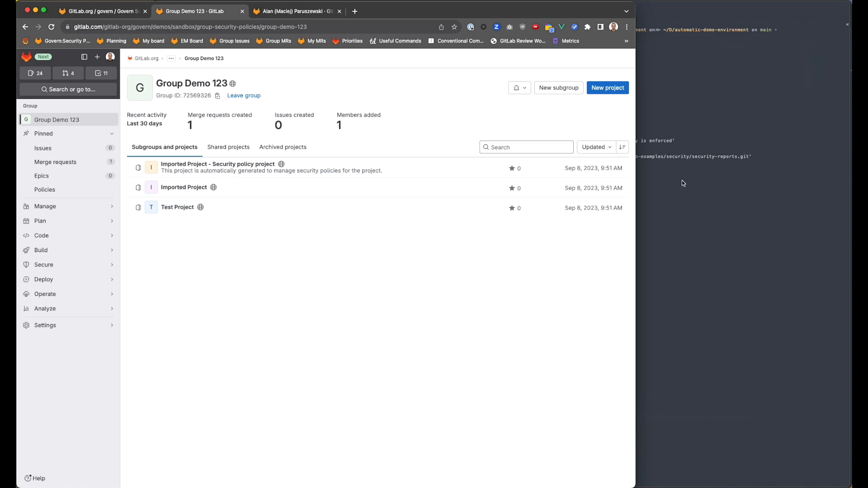
pyautogui.click(177, 207)
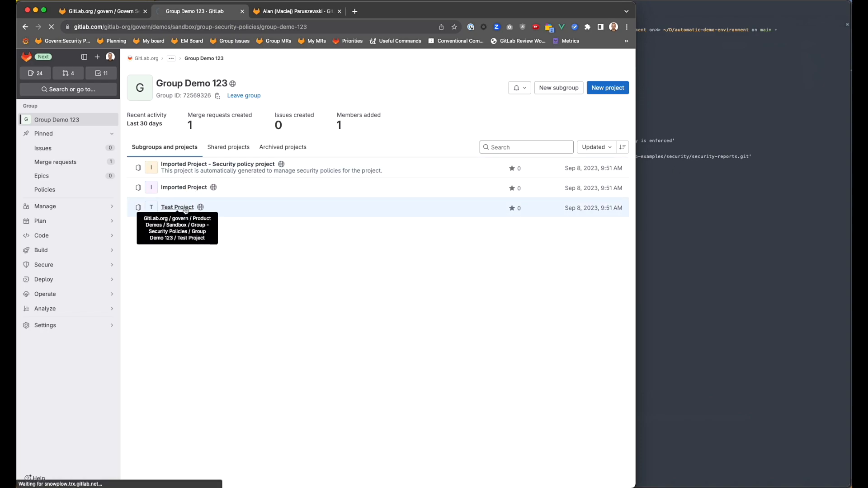
pyautogui.click(177, 207)
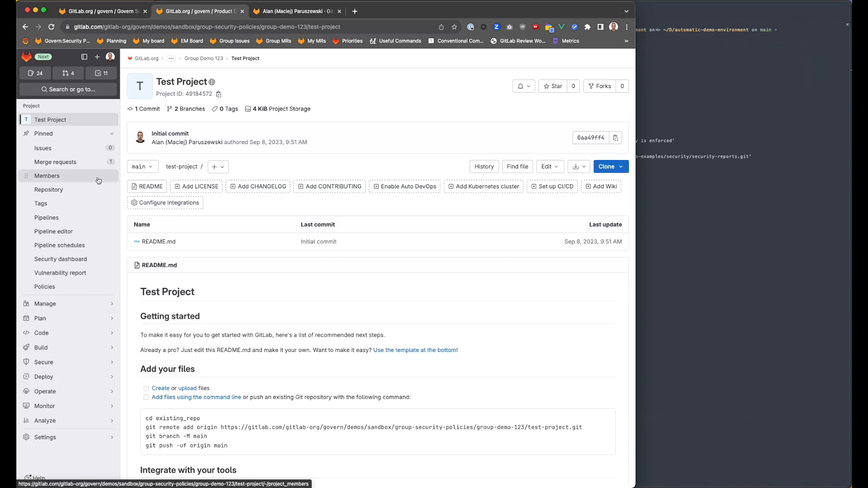
# Open the Scan Execution Policy test merge request and review its file changes
pyautogui.click(55, 162)
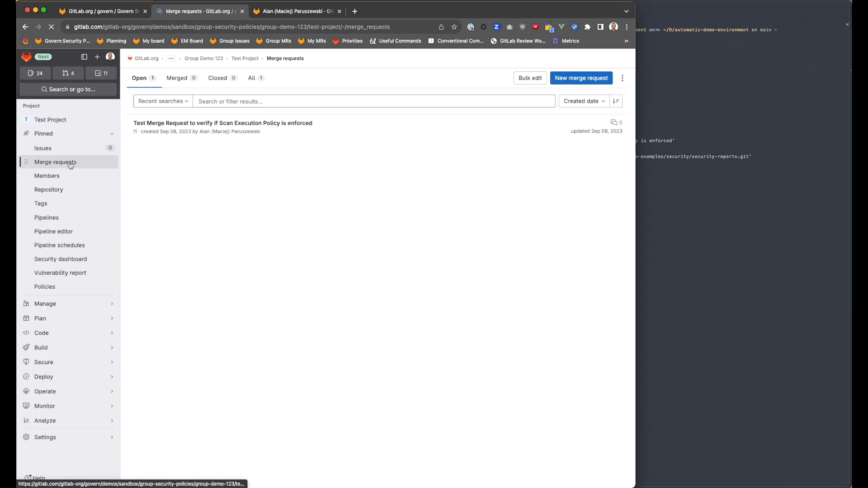
pyautogui.click(222, 123)
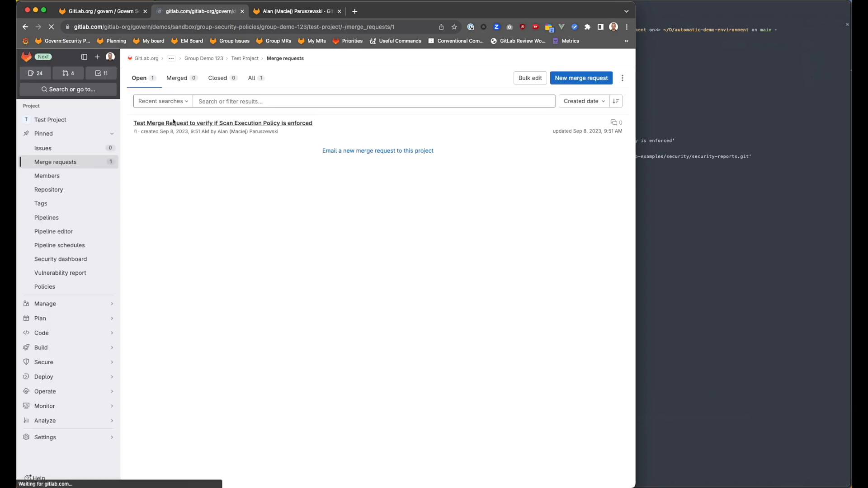
pyautogui.click(222, 123)
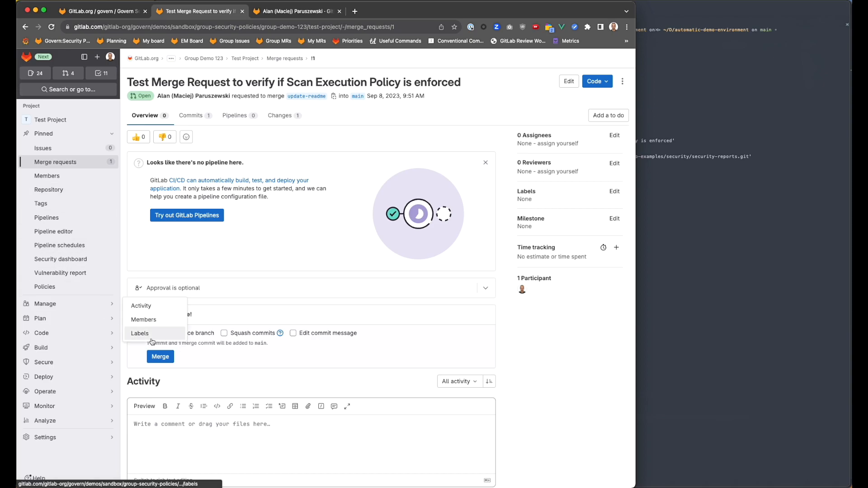
pyautogui.click(280, 116)
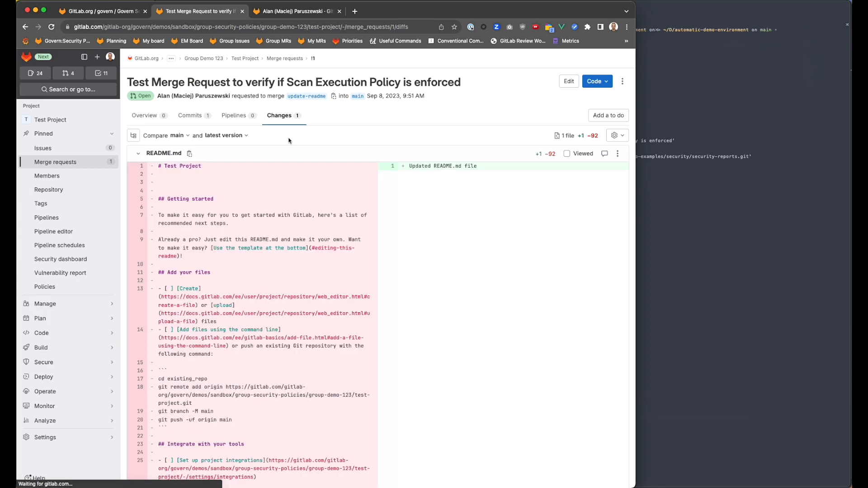
pyautogui.scroll(-3)
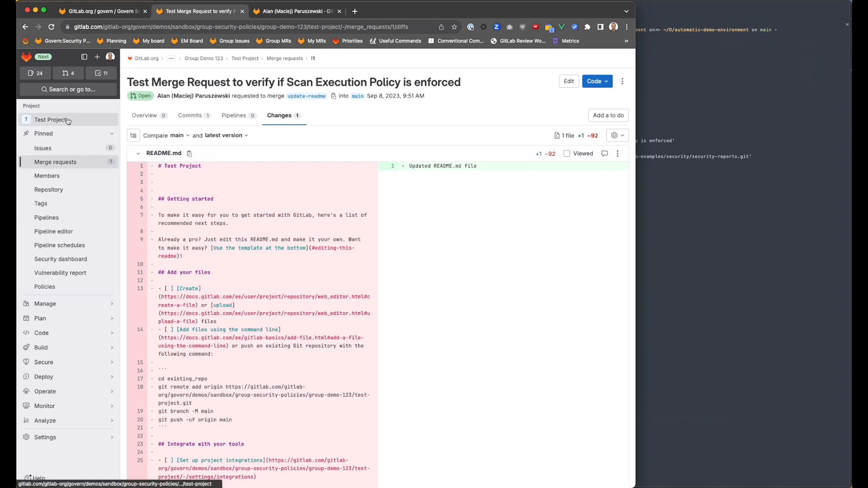
# Go back to the Group Demo 123 overview and open Imported Project
pyautogui.click(203, 59)
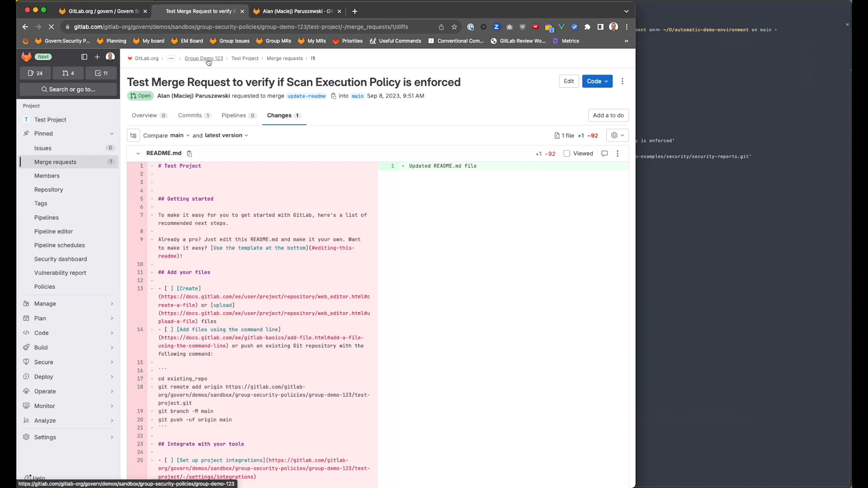
pyautogui.click(203, 58)
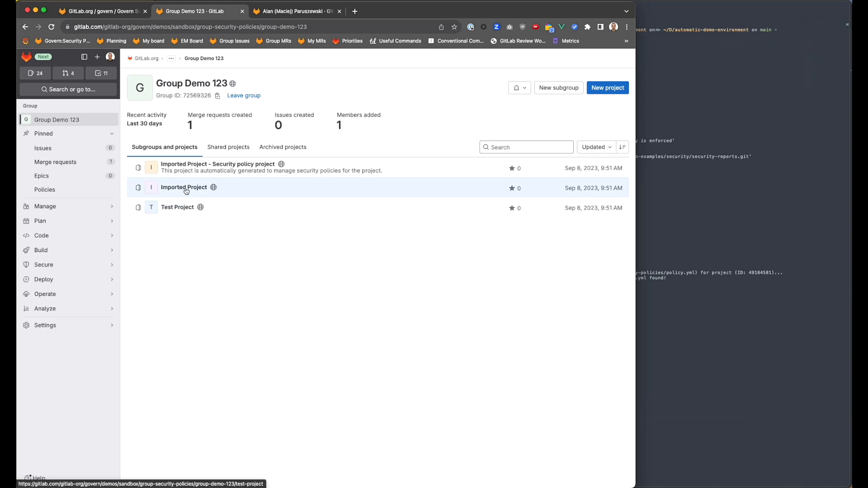
pyautogui.click(184, 187)
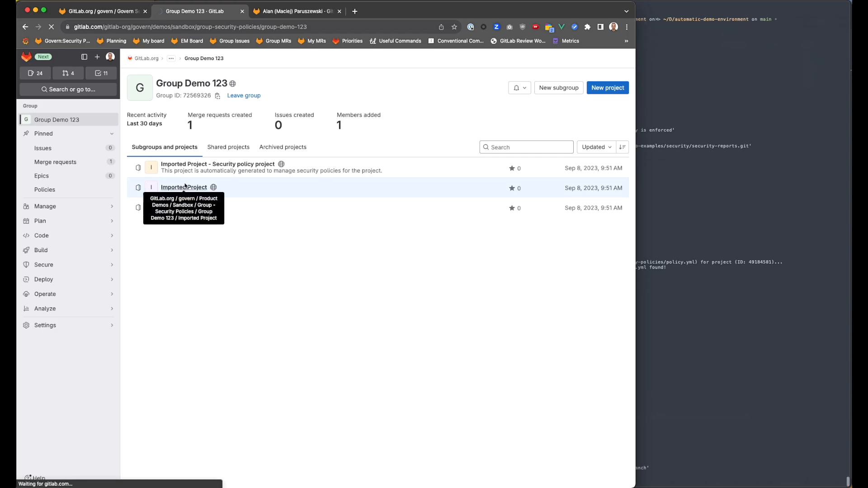
pyautogui.click(183, 187)
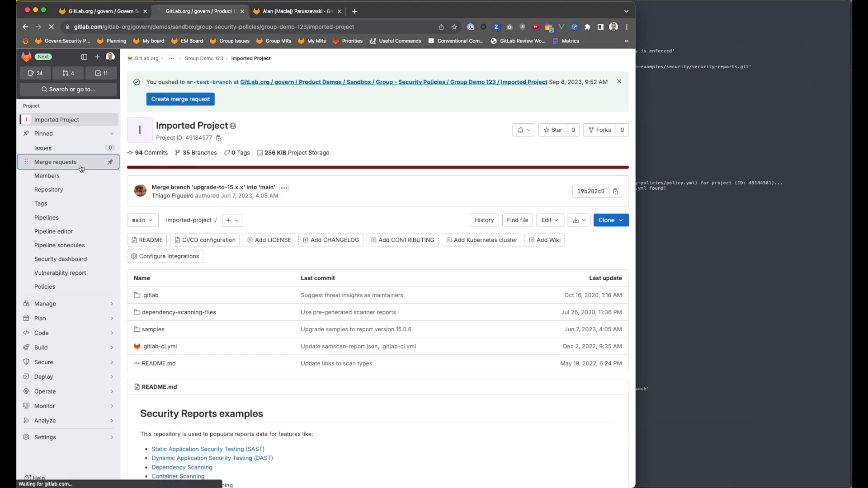
# Open Imported Project's Merge Request 1 and review its README changes
pyautogui.click(56, 162)
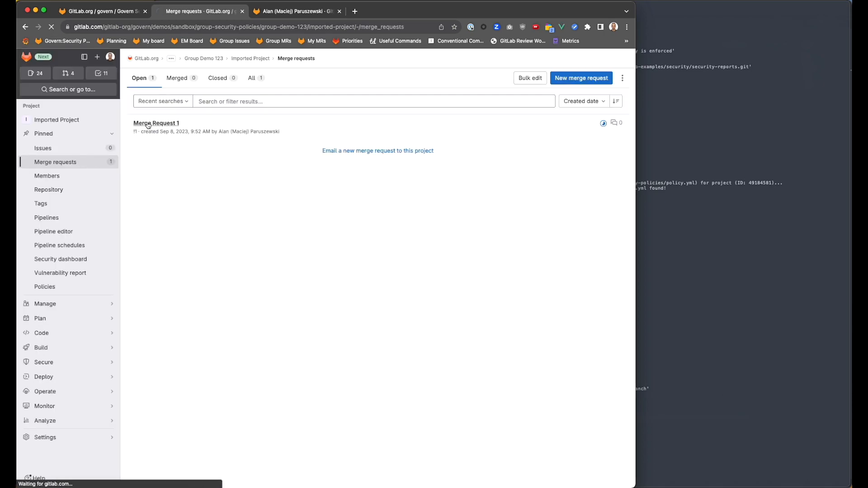
pyautogui.click(156, 123)
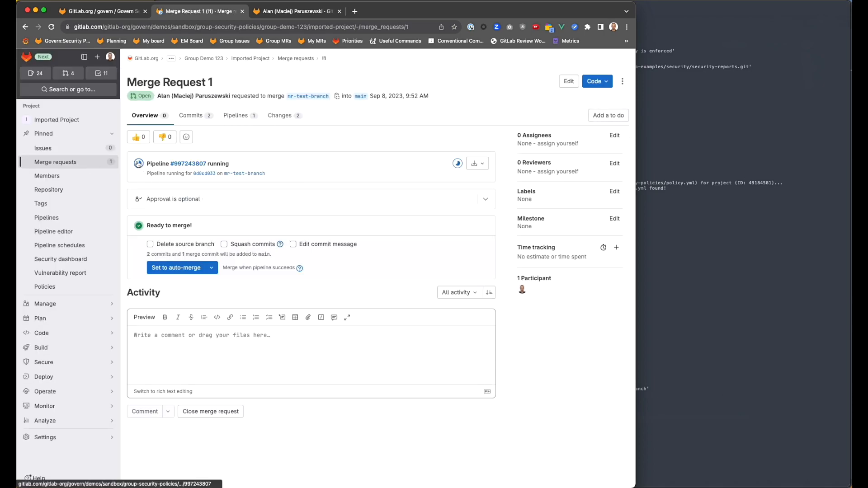
pyautogui.click(279, 116)
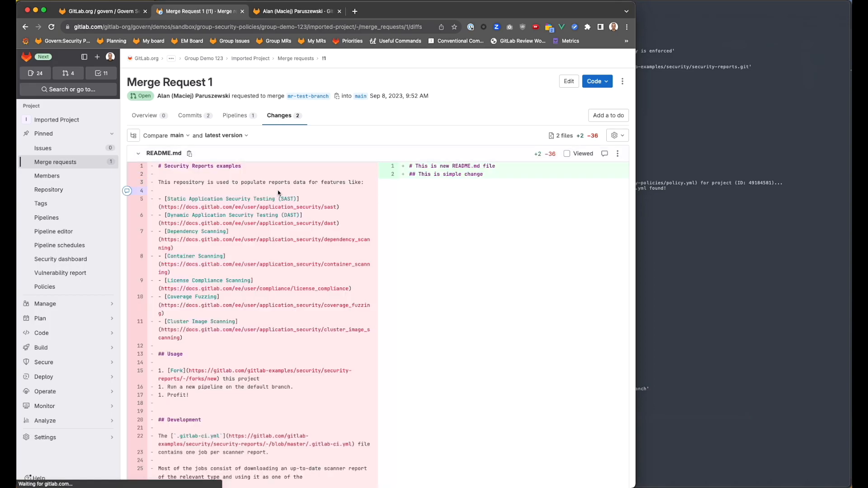
pyautogui.scroll(-3)
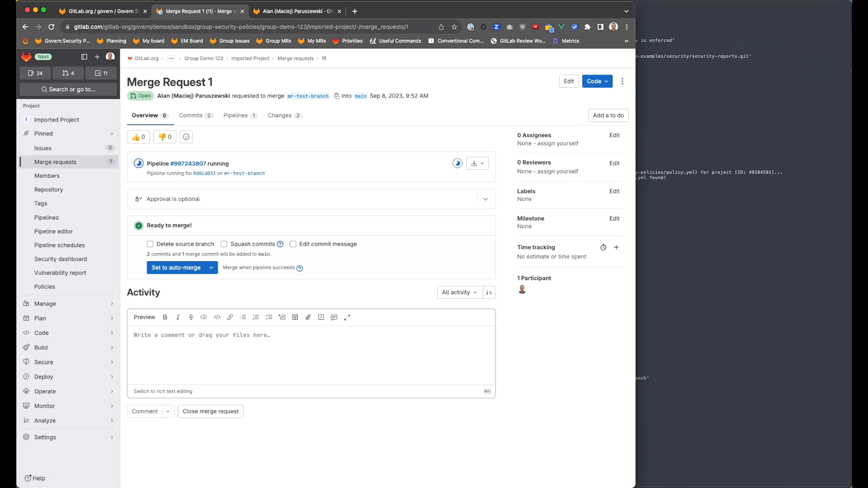
# Return to the Automatic Demo Environment tab and scroll to the configuration.yml README section
pyautogui.click(301, 11)
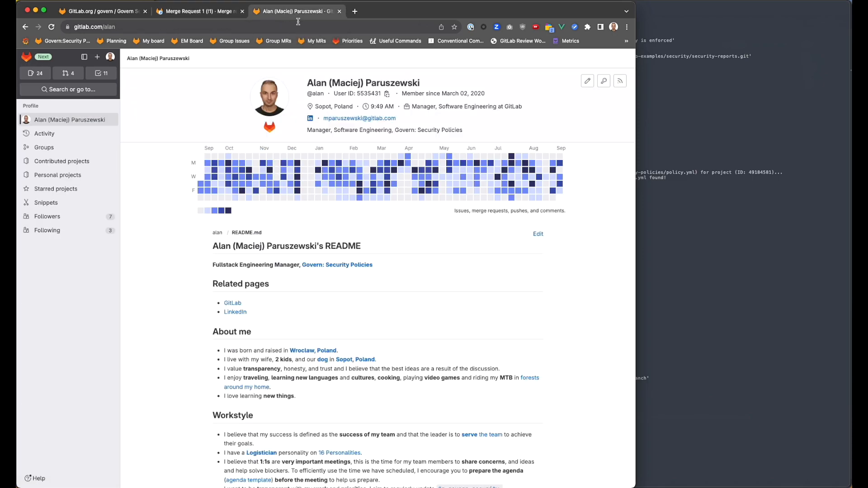
pyautogui.click(199, 12)
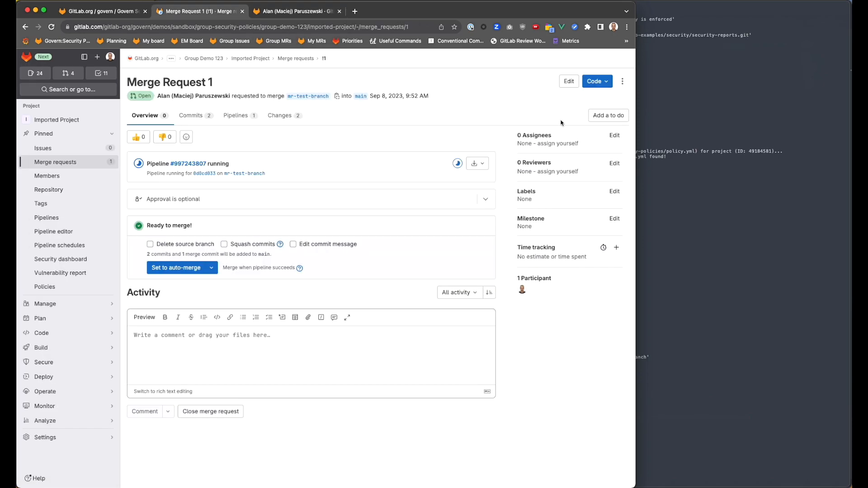
pyautogui.moveTo(674, 122)
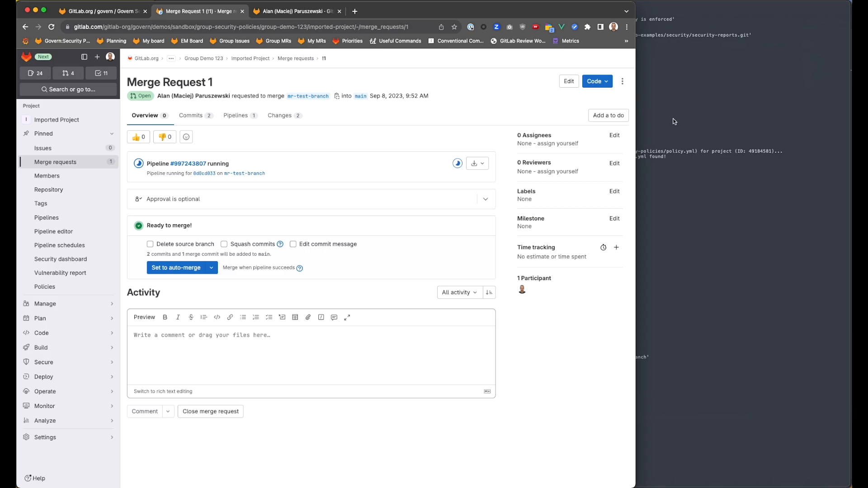
pyautogui.moveTo(261, 61)
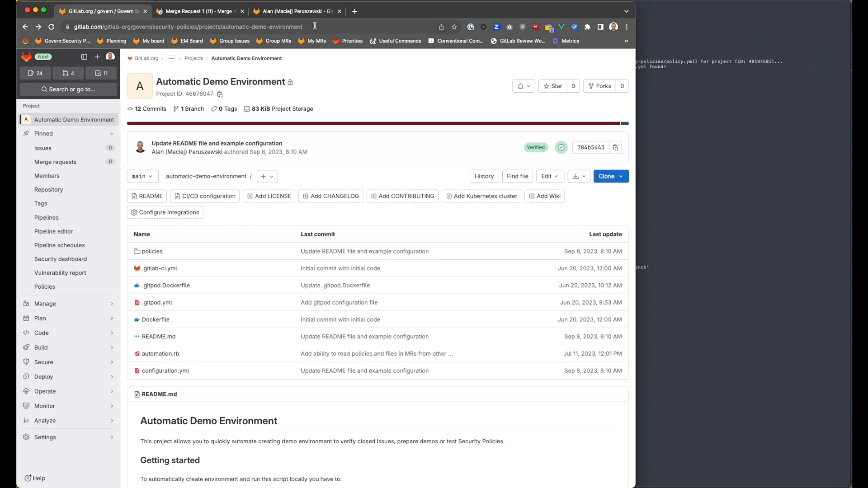
pyautogui.scroll(-3)
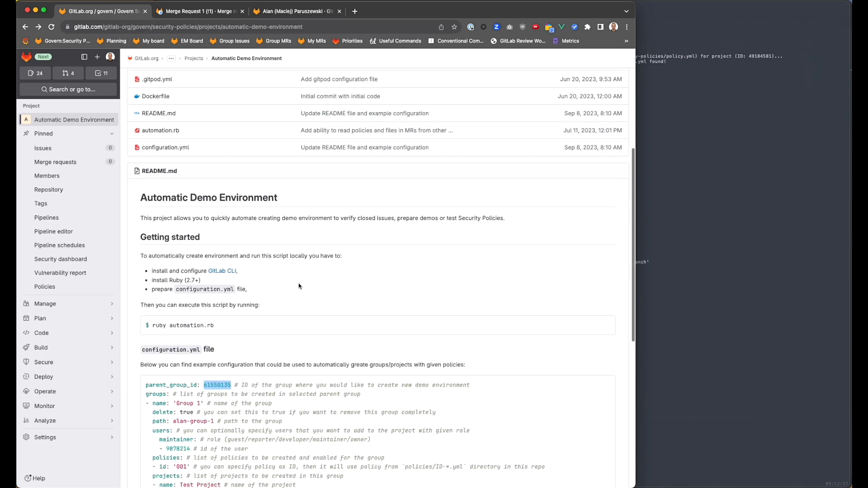
pyautogui.scroll(-3)
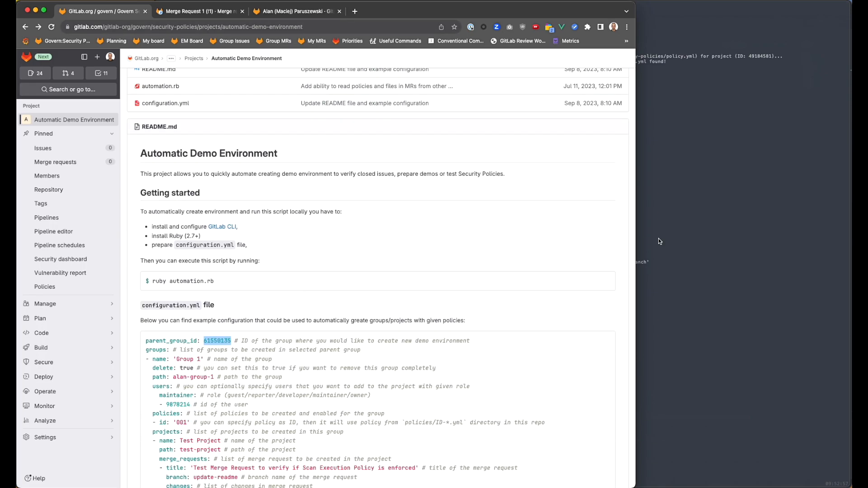